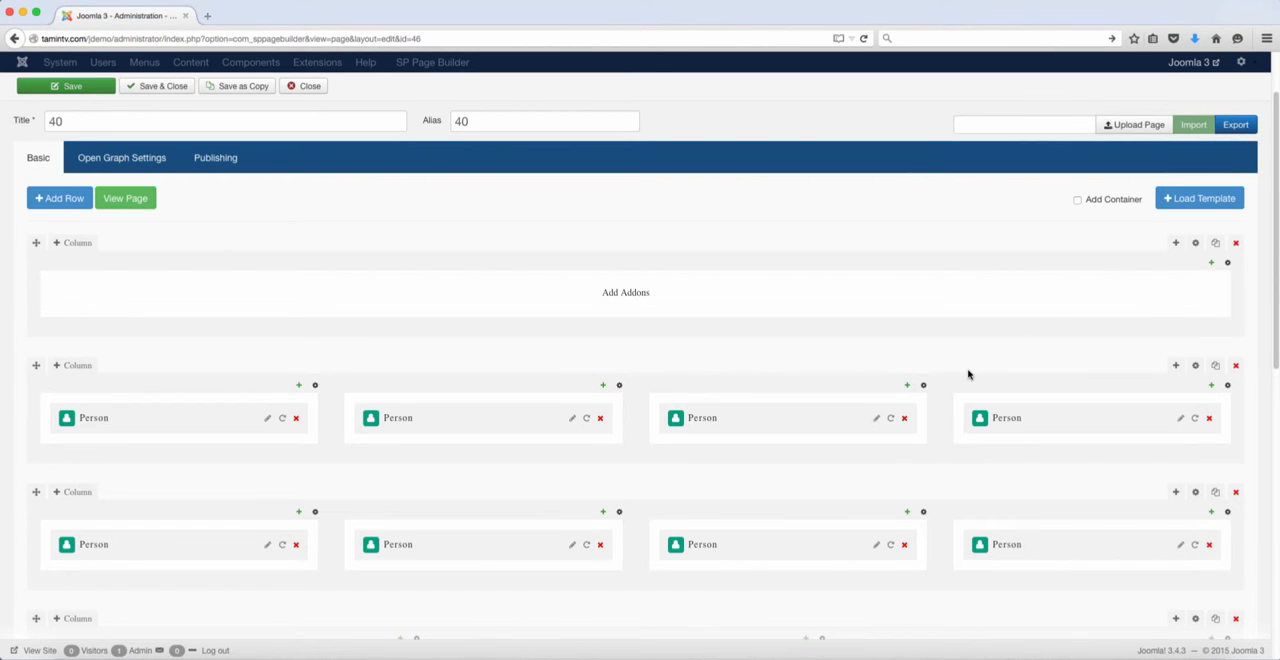
Step: Preview saved page "40" and its team member cards on the live site
scroll("down", 3)
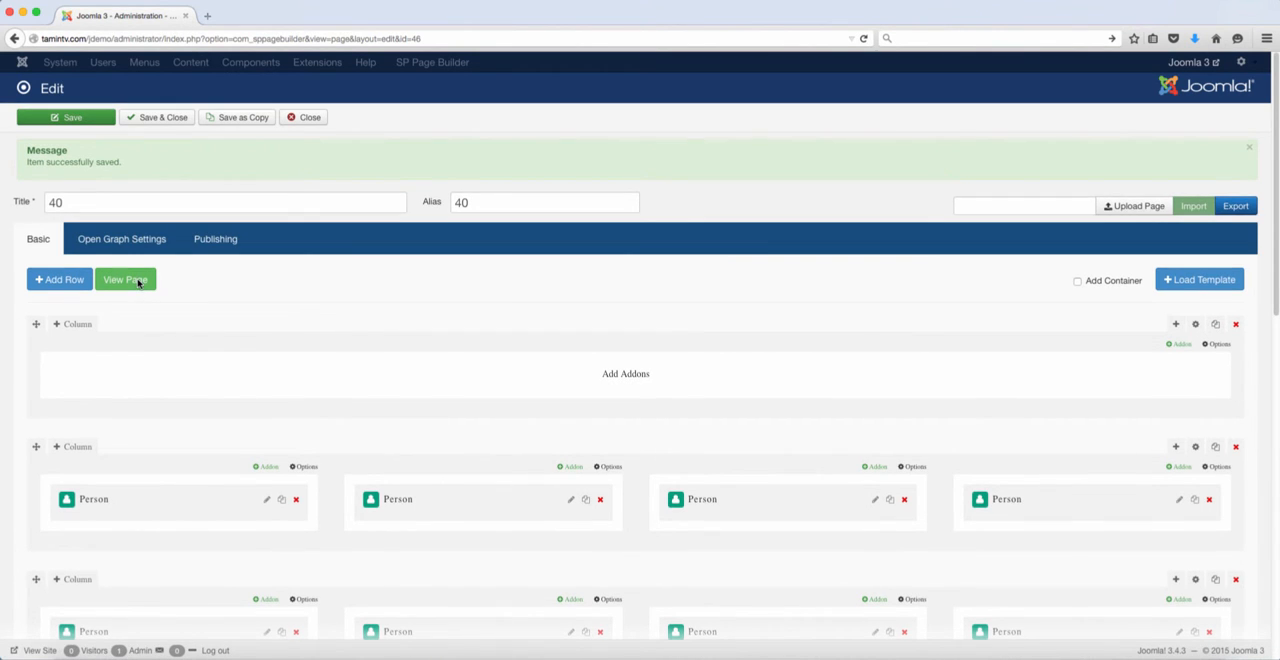
left_click(125, 279)
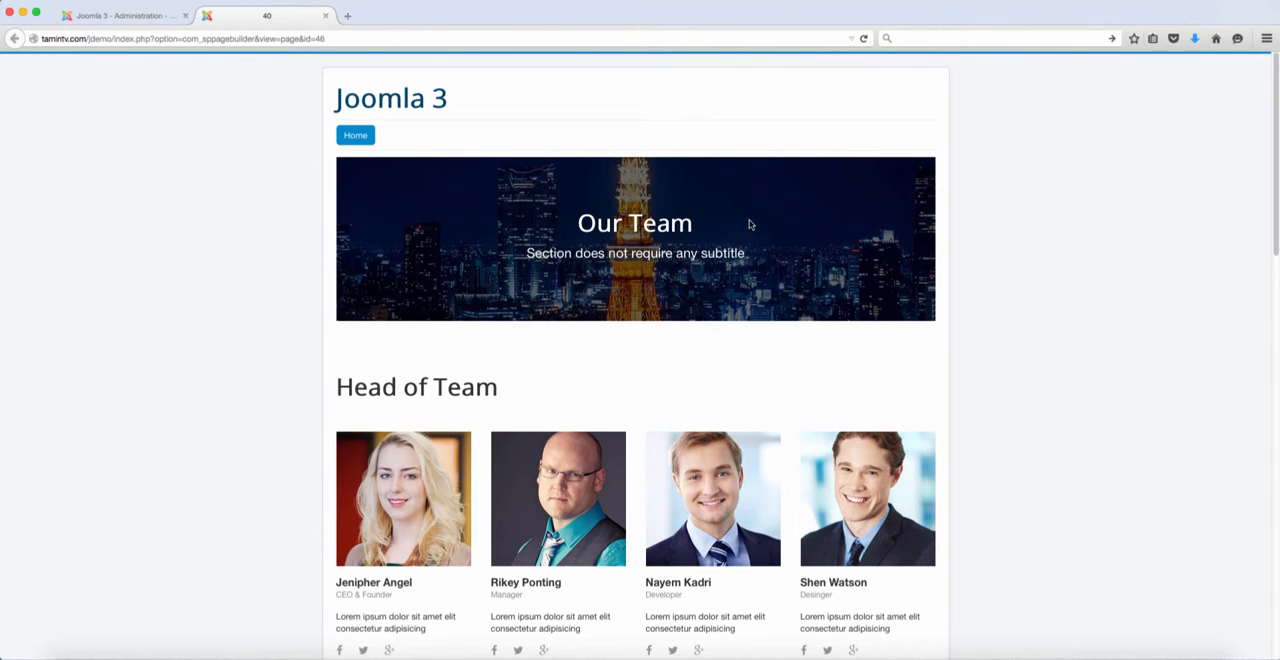
scroll("down", 3)
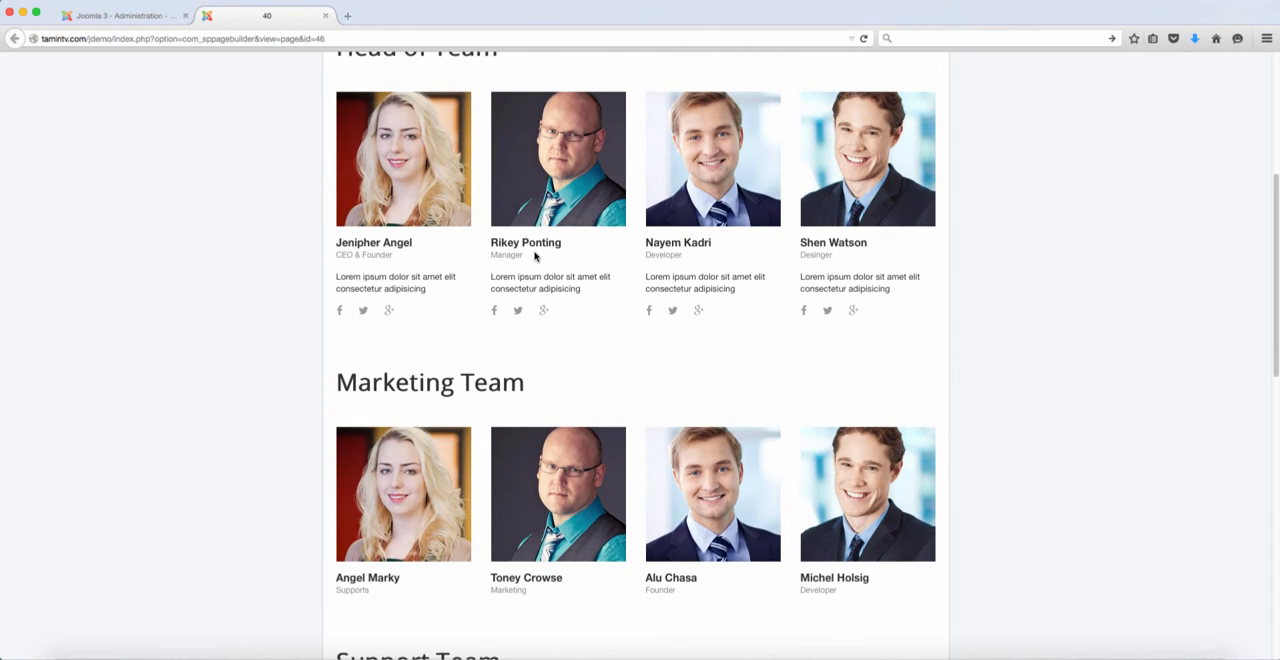
scroll("down", 3)
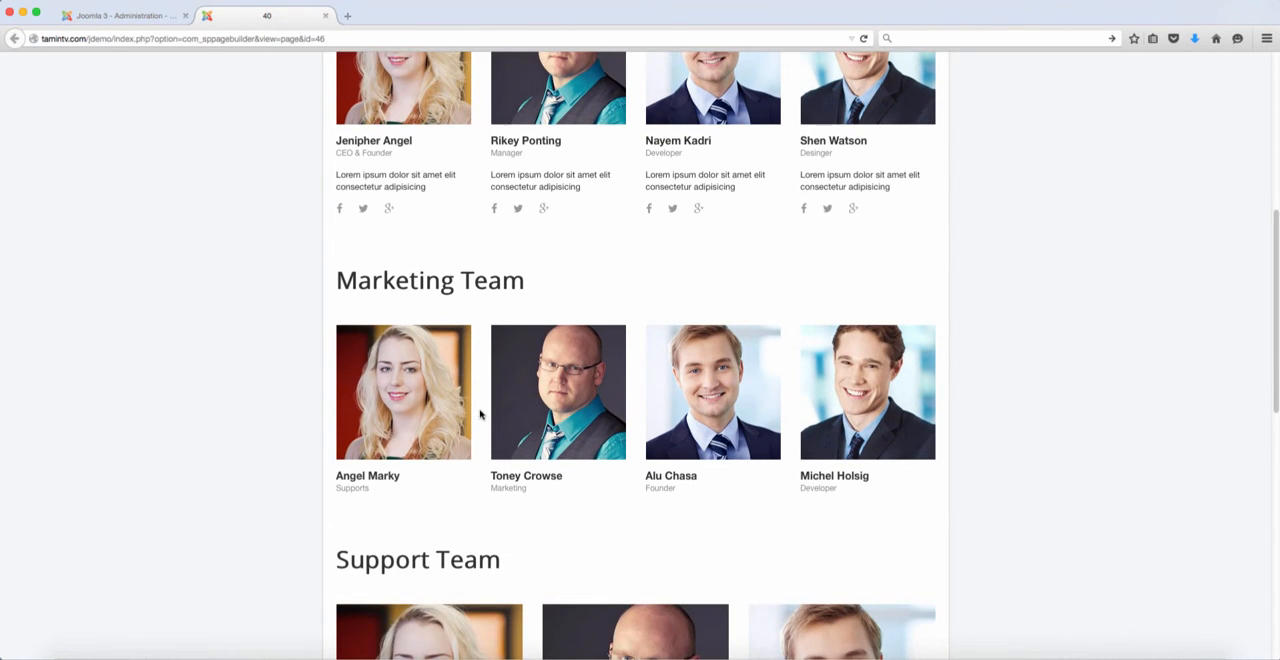
scroll("down", 3)
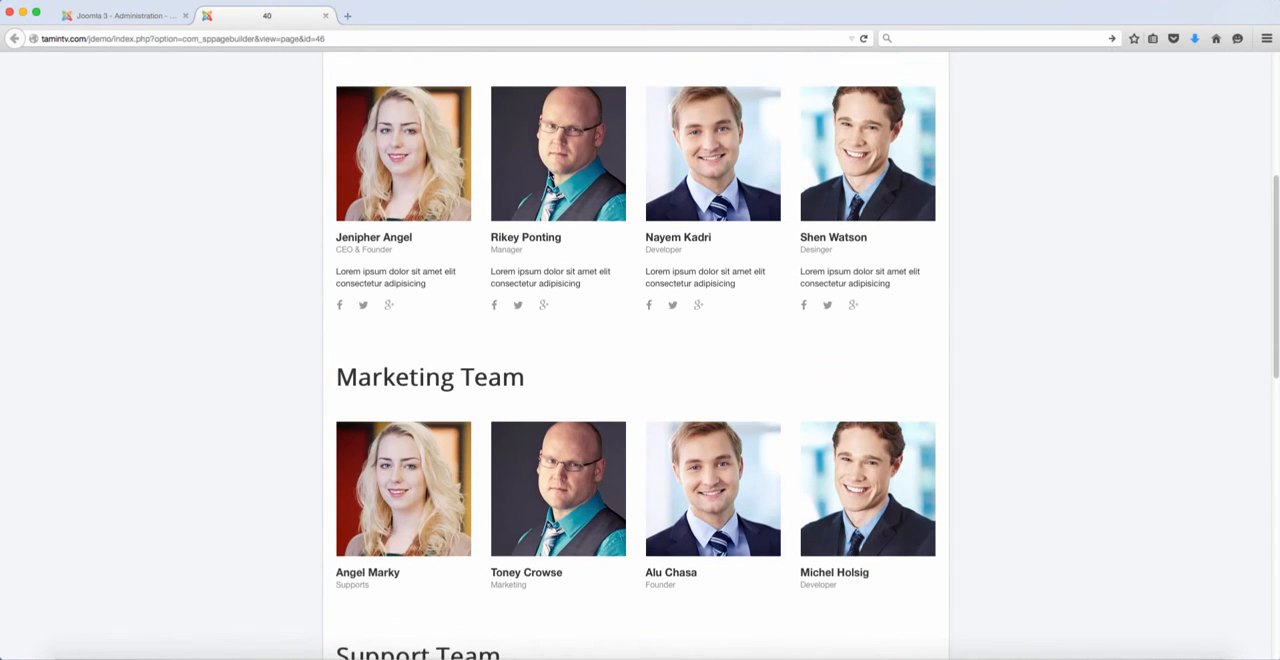
scroll("down", 3)
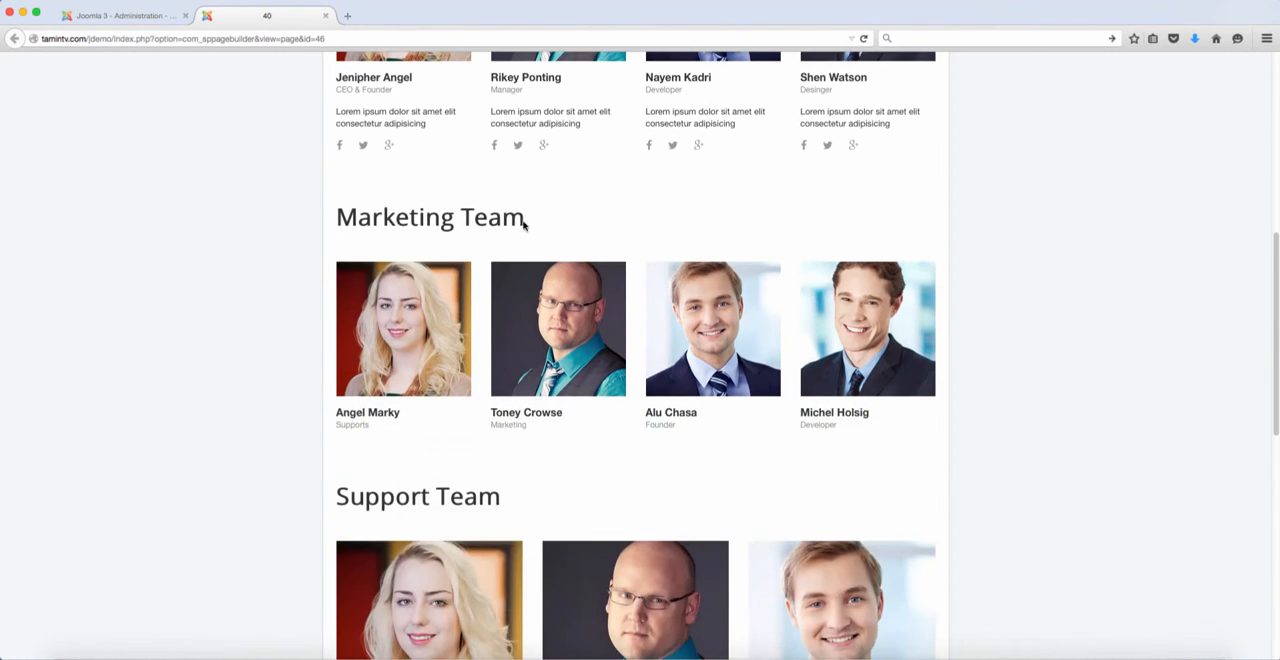
mouse_move(638, 405)
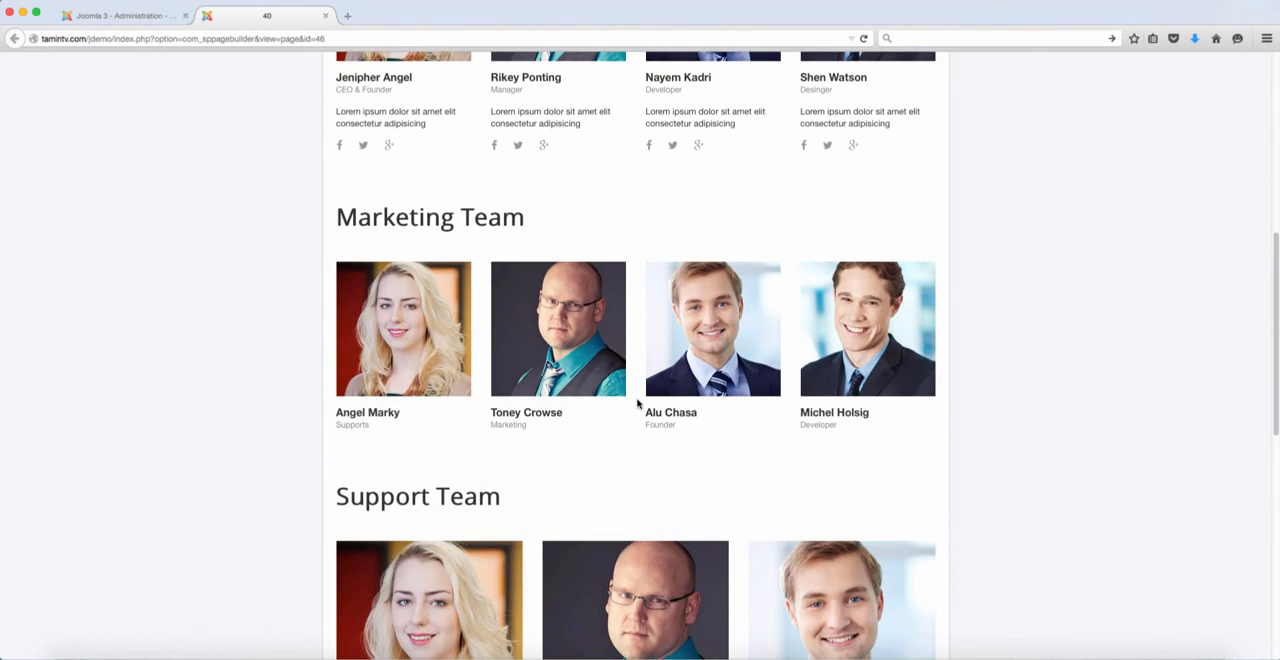
scroll("down", 3)
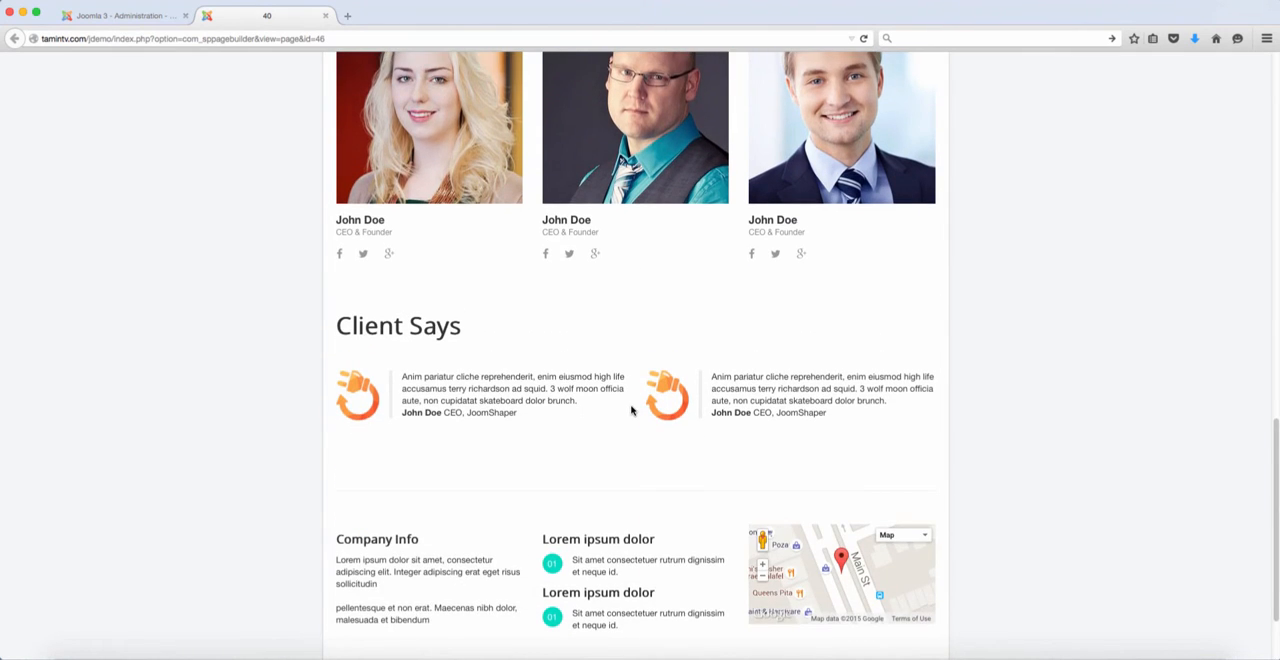
scroll("up", 3)
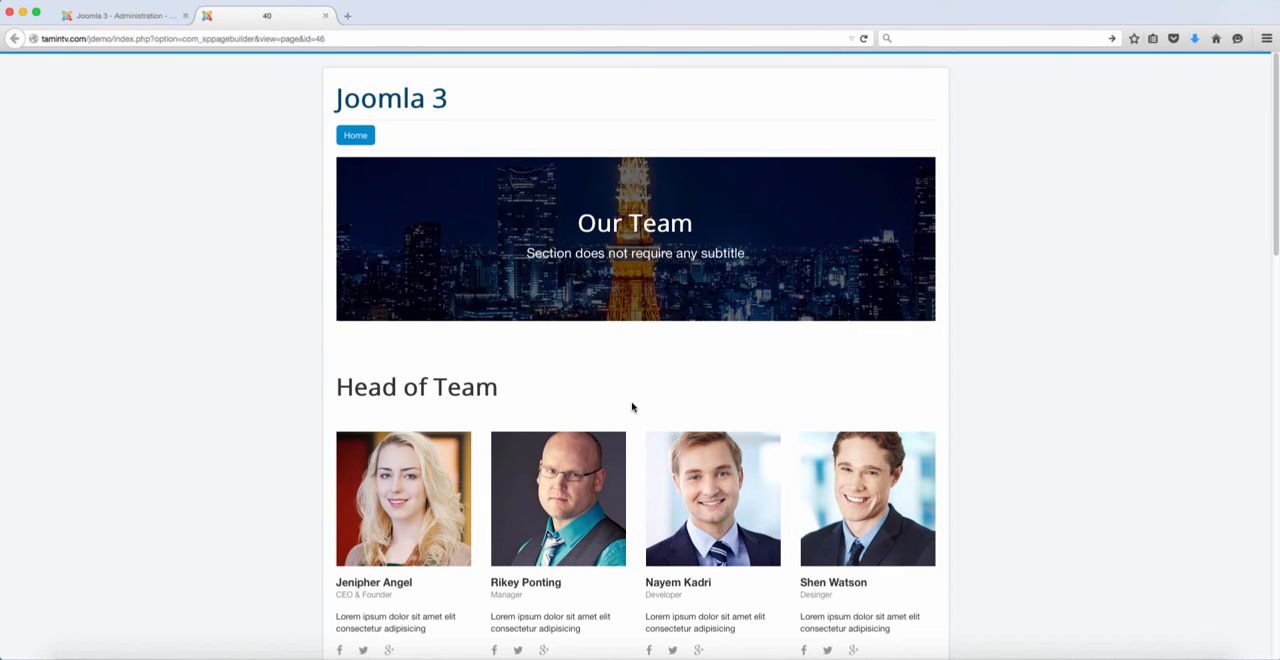
mouse_move(303, 169)
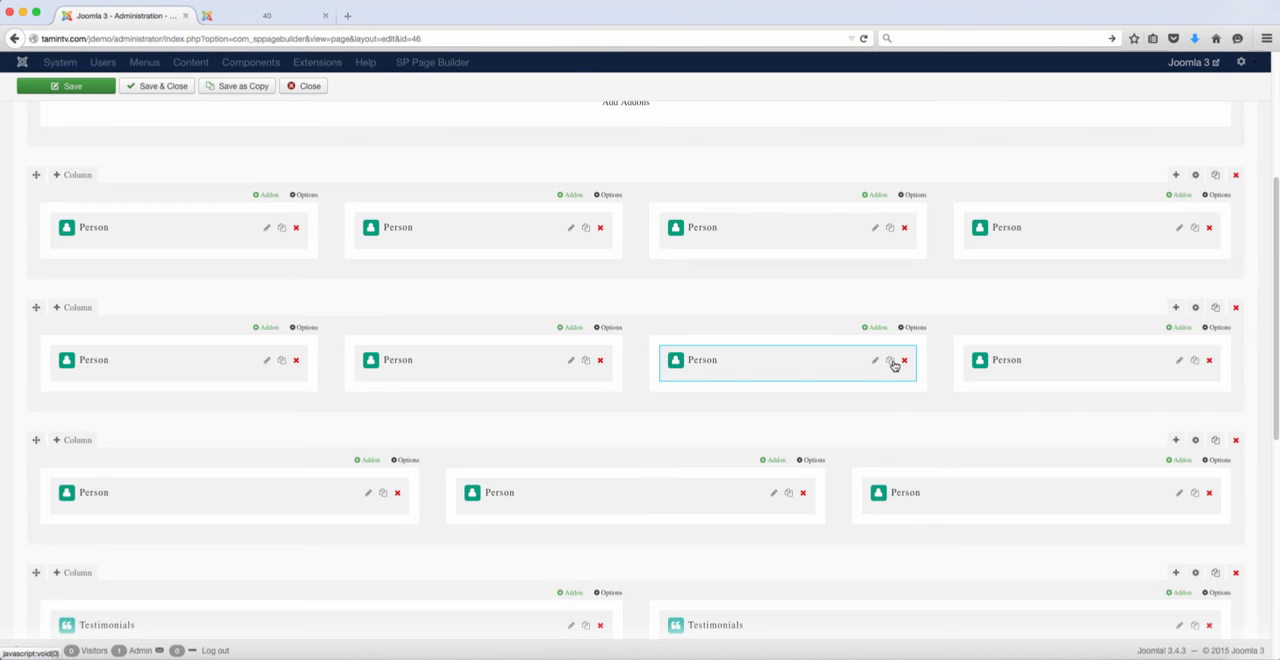
mouse_move(561, 387)
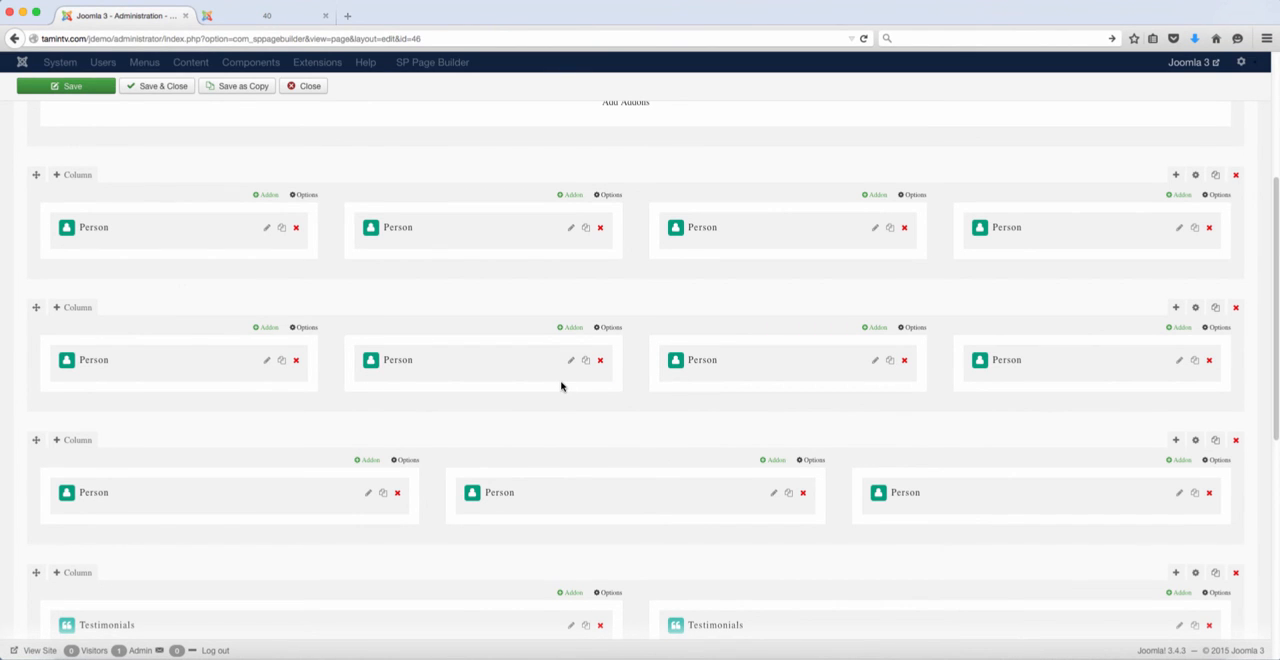
Step: Save page "40" with its Person, Testimonials, Divider and footer rows
scroll("down", 3)
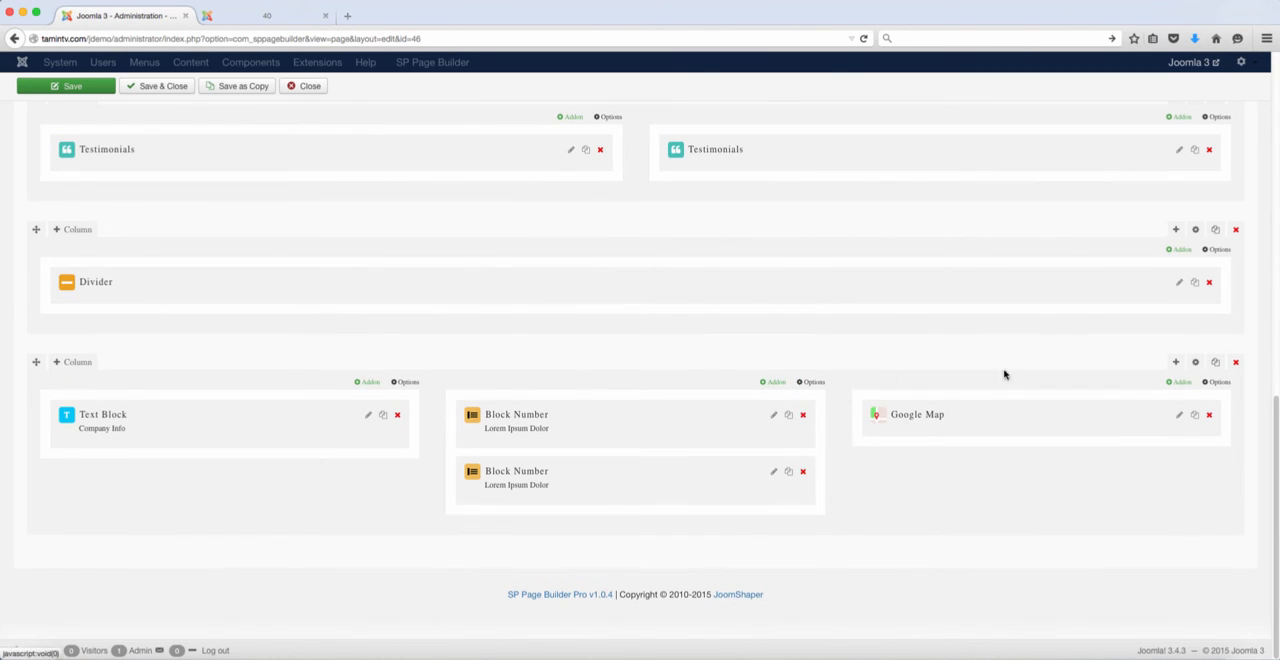
left_click(65, 86)
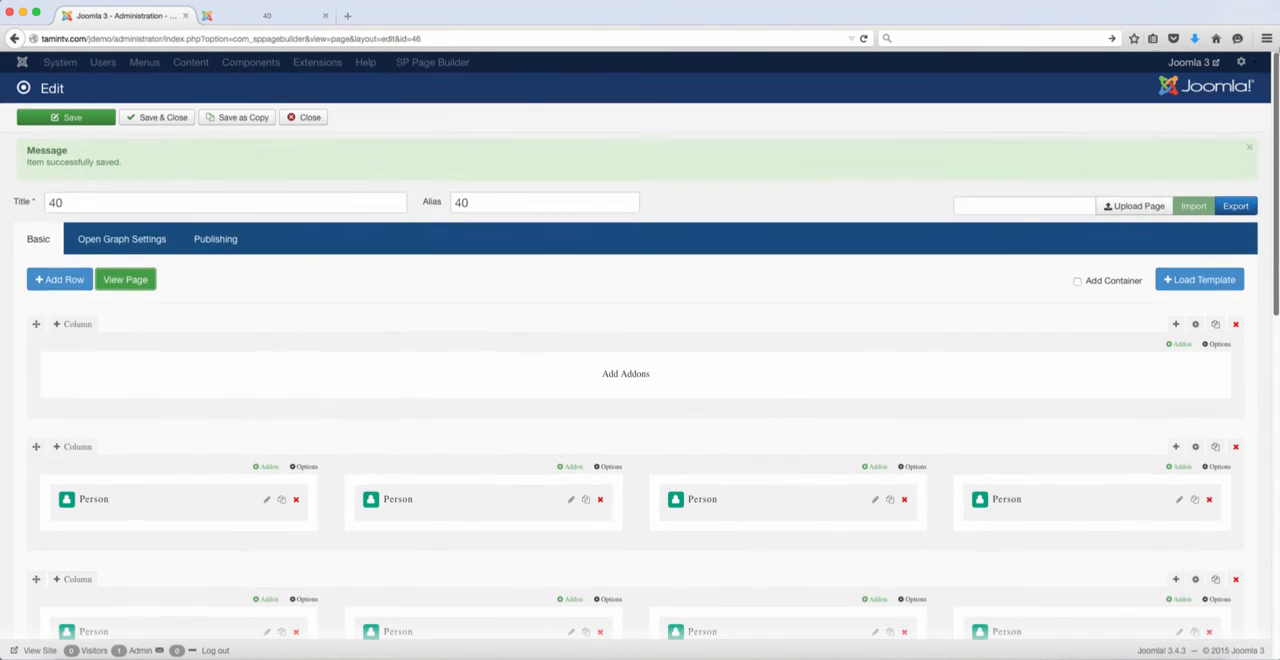